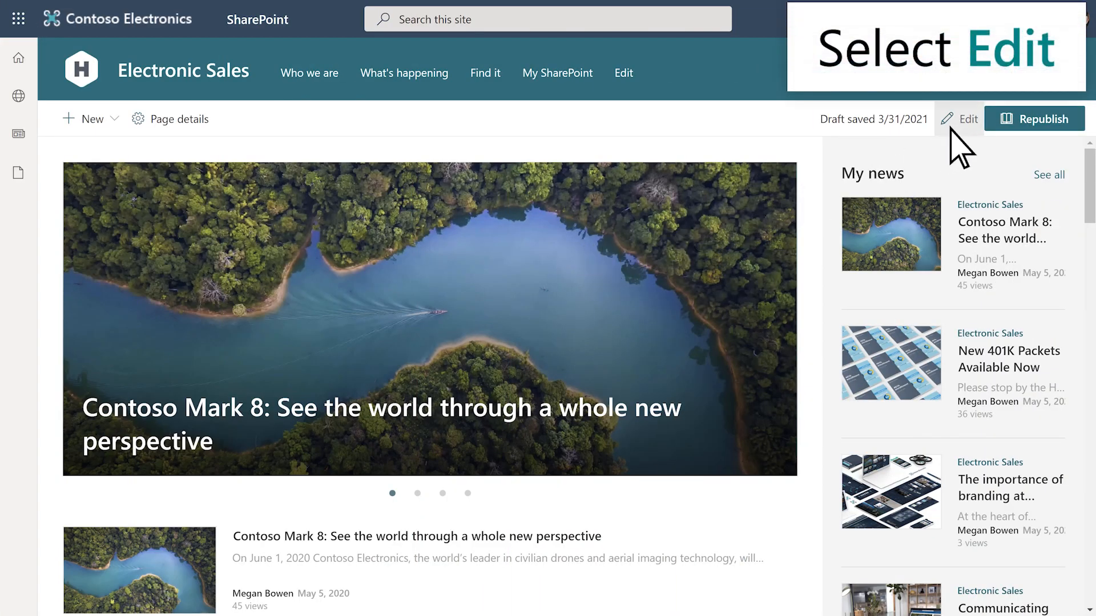
- Put the Contoso Mark 8 news page into editing mode
{"action": "left_click", "coordinate": [968, 118]}
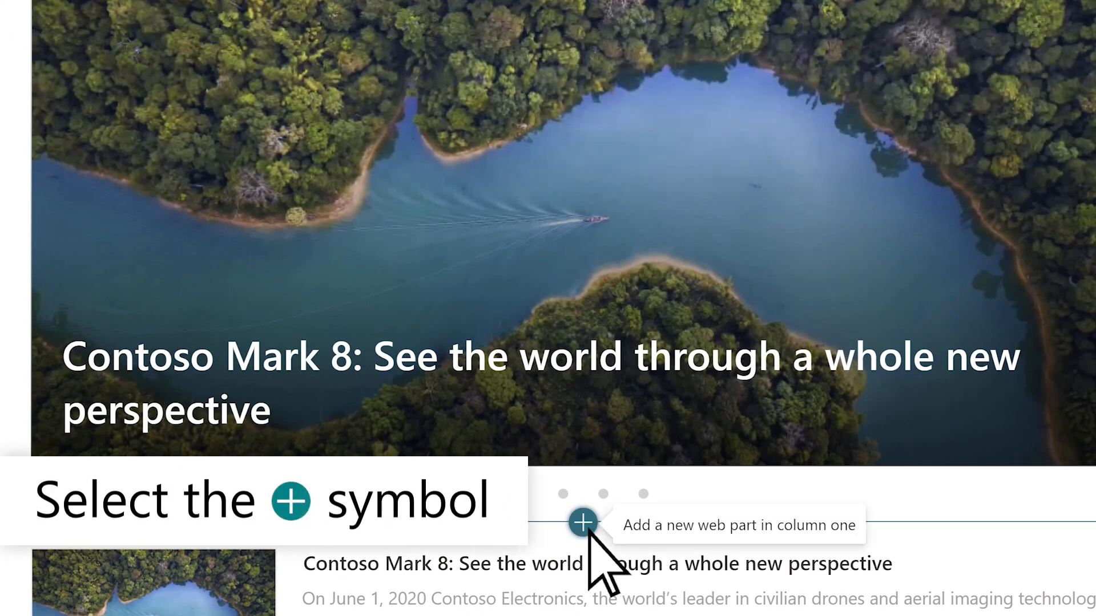
- Search the web part picker for 'Text', shown as a detailed list filtered to Text, media, and content
{"action": "left_click", "coordinate": [583, 521]}
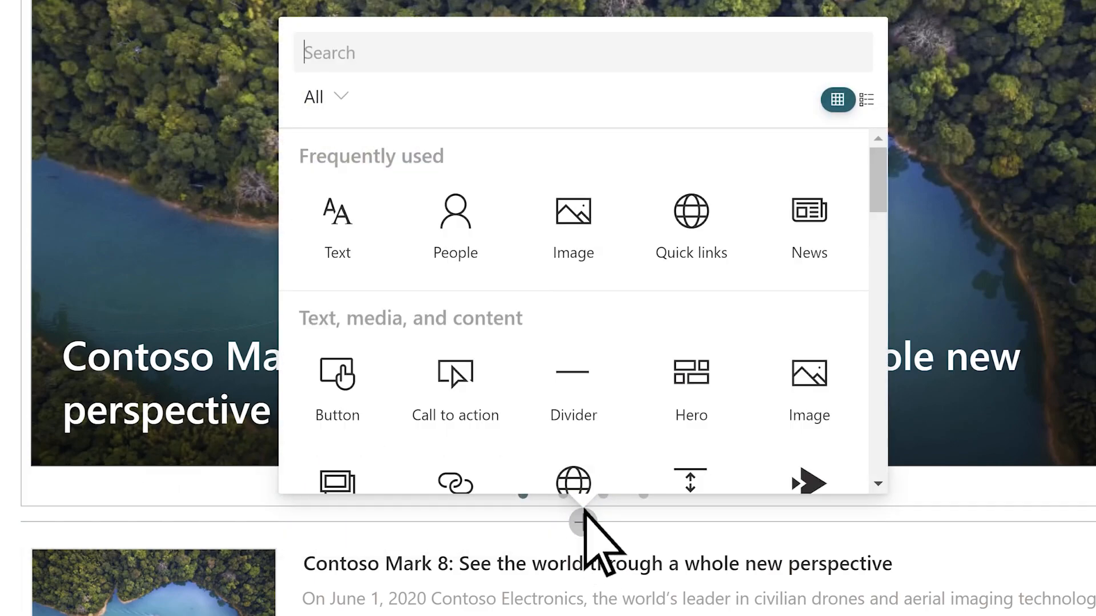
{"action": "type", "text": "Text"}
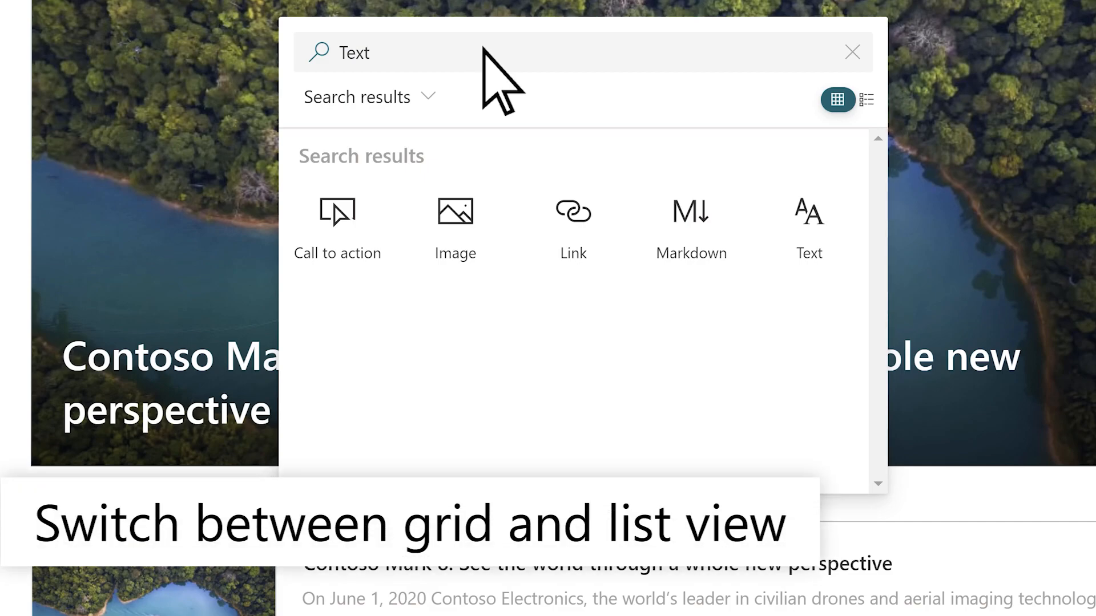
{"action": "left_click", "coordinate": [865, 100]}
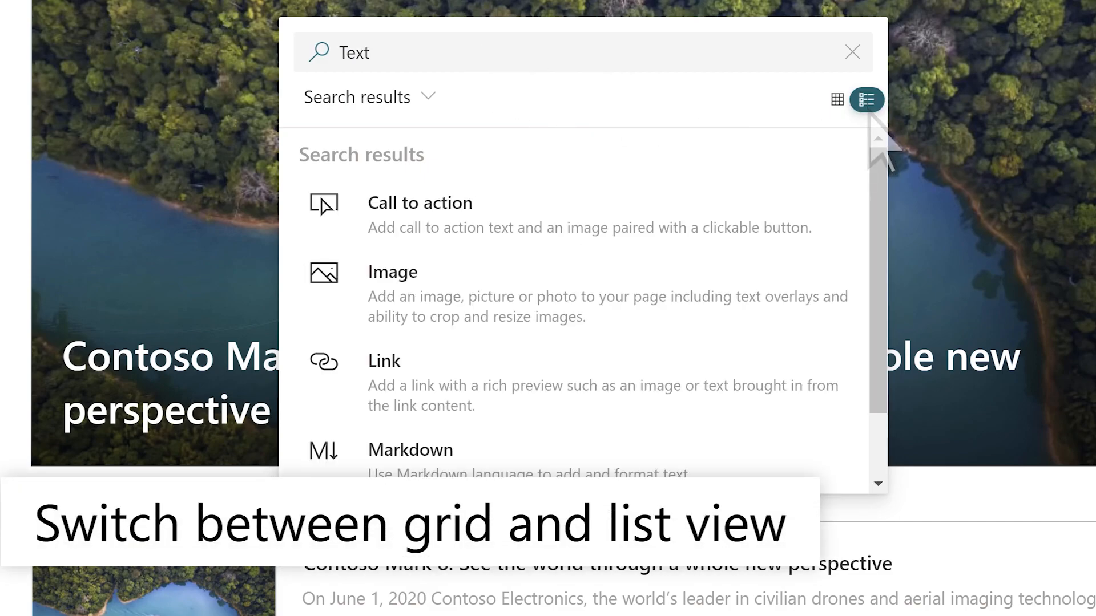
{"action": "scroll", "scroll_direction": "down", "scroll_amount": 3}
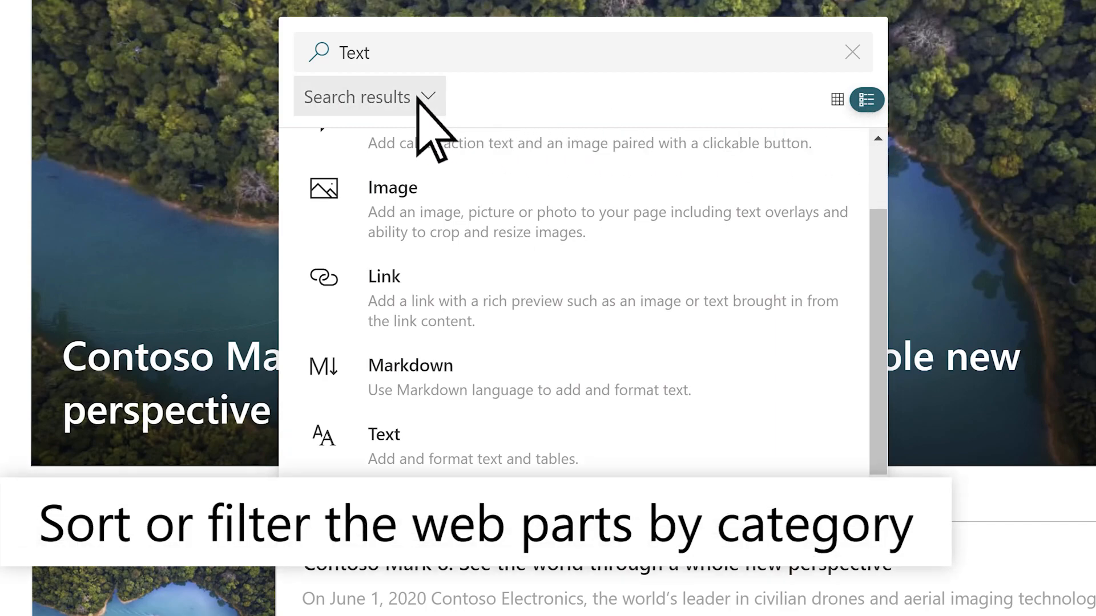
{"action": "left_click", "coordinate": [367, 96]}
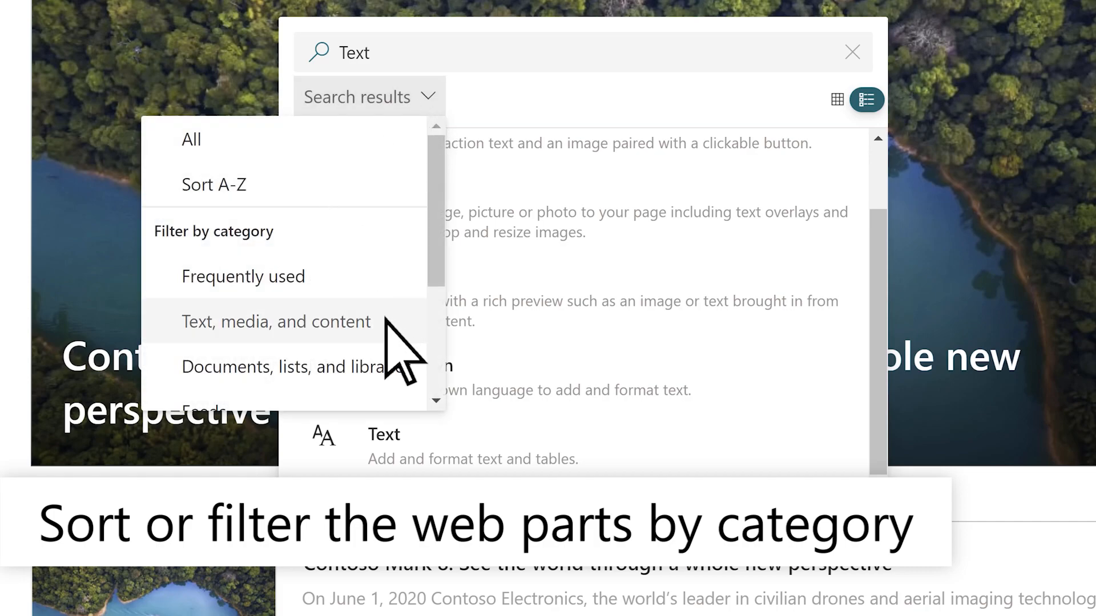
{"action": "left_click", "coordinate": [275, 322]}
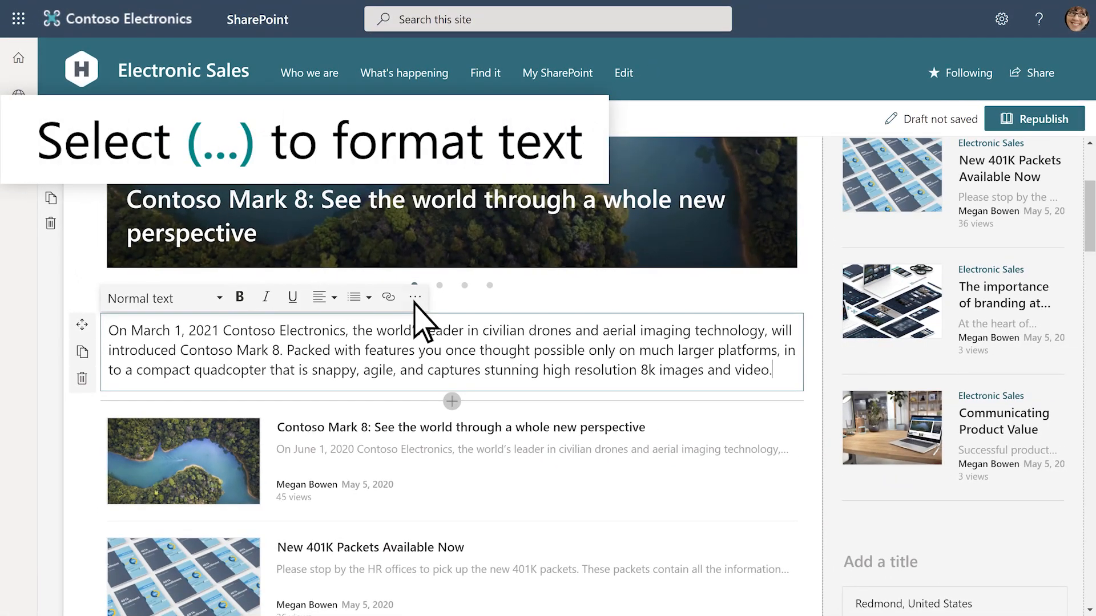
- Reveal the additional text formatting options for the Contoso Mark 8 announcement paragraph
{"action": "left_click", "coordinate": [415, 296]}
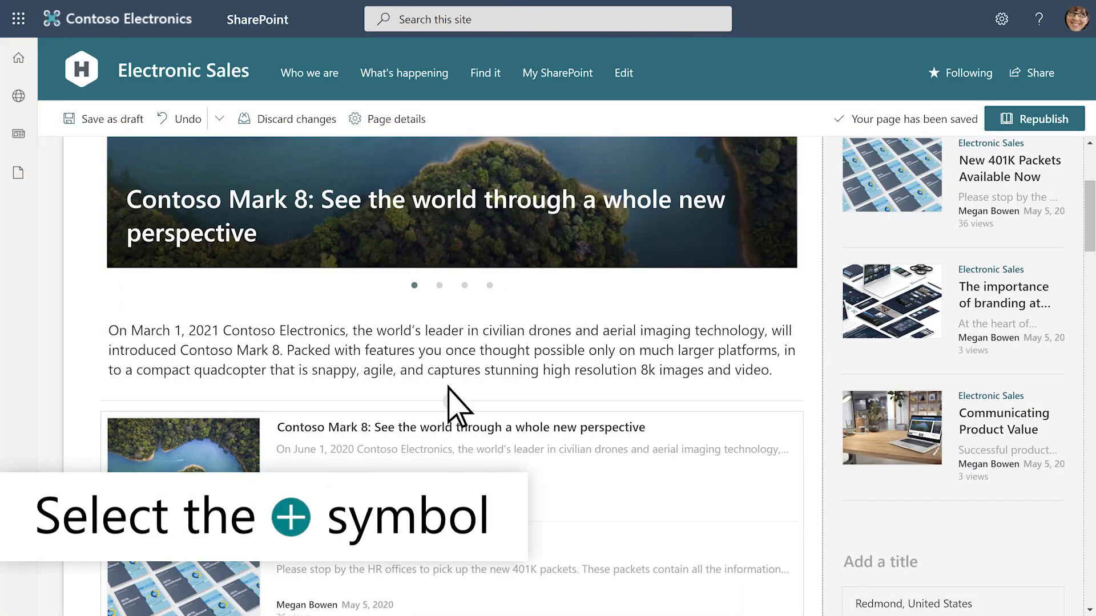
- Add a People web part below the text with Nestor Wilke and Alex Wilber
{"action": "left_click", "coordinate": [452, 401]}
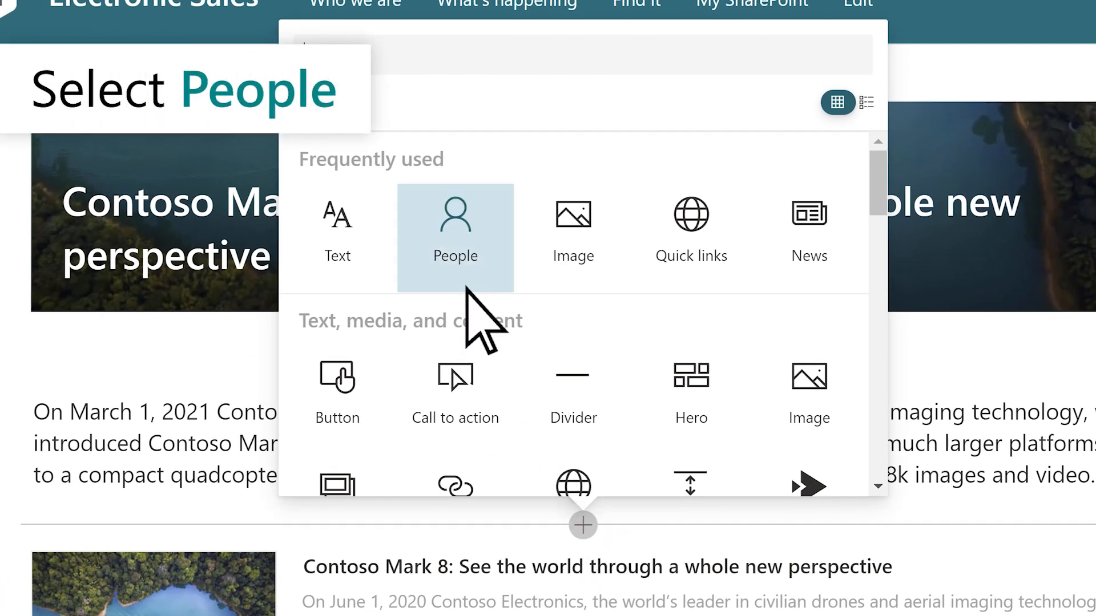
{"action": "left_click", "coordinate": [456, 230]}
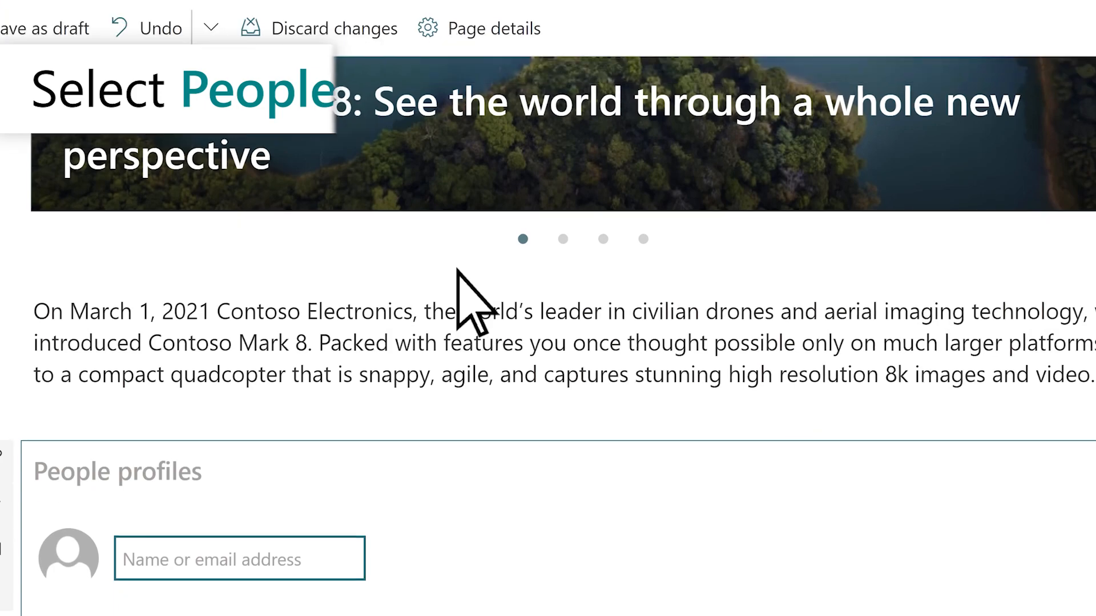
{"action": "type", "text": "Nestor"}
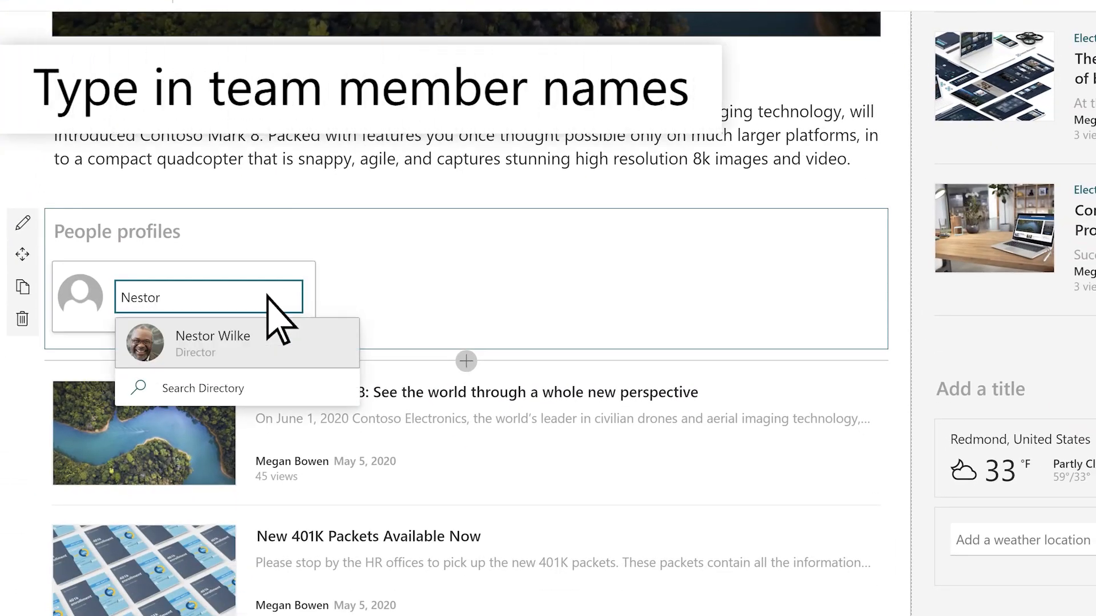
{"action": "left_click", "coordinate": [214, 343]}
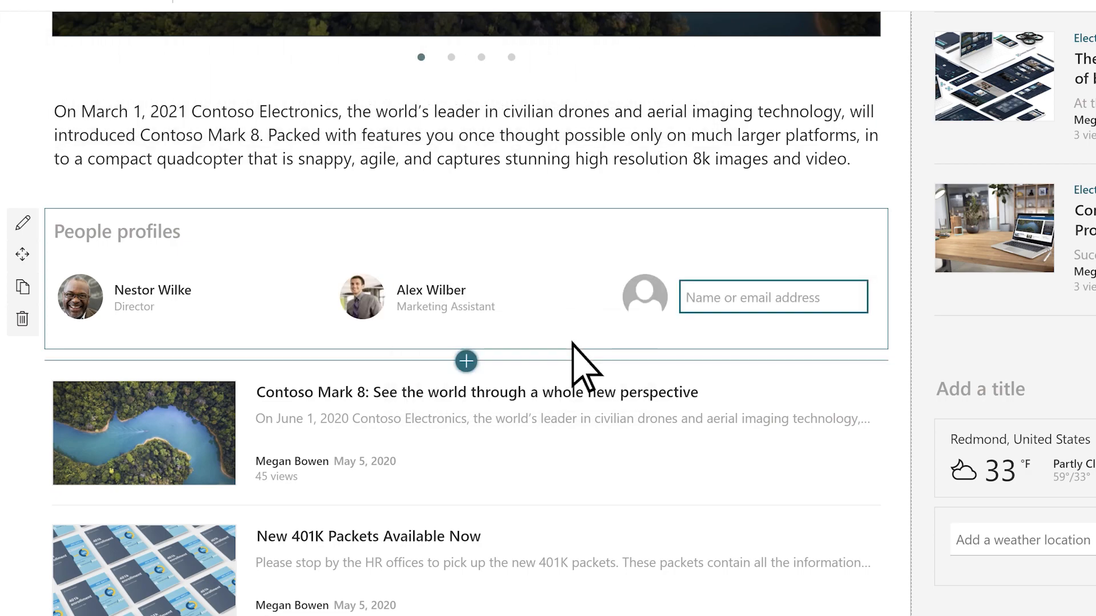
{"action": "mouse_move", "coordinate": [22, 222]}
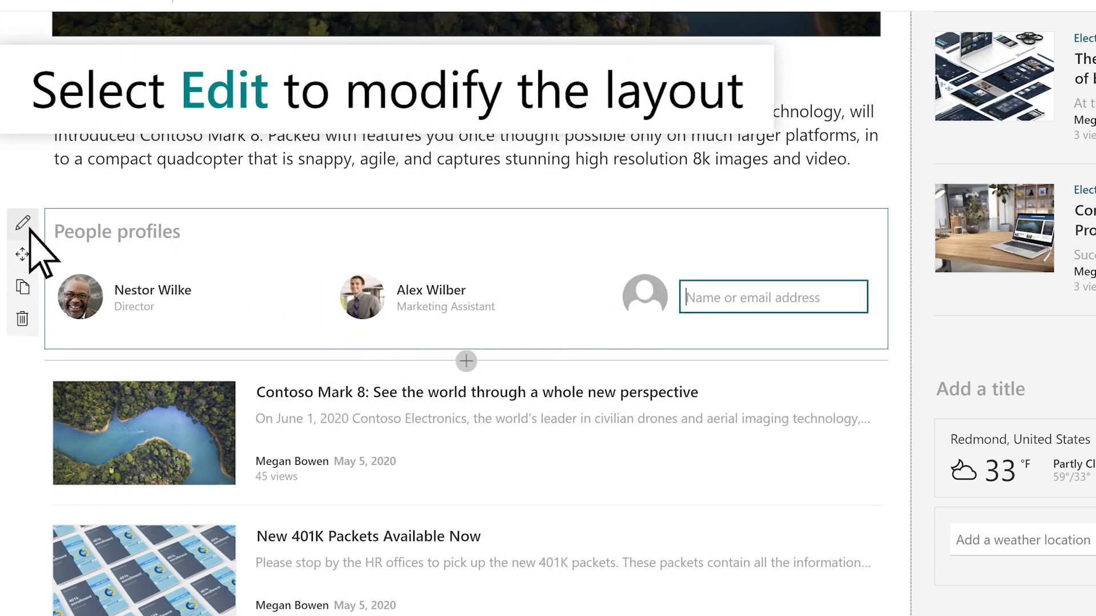
- Switch the People profiles to Descriptive layout and republish the page
{"action": "left_click", "coordinate": [23, 224]}
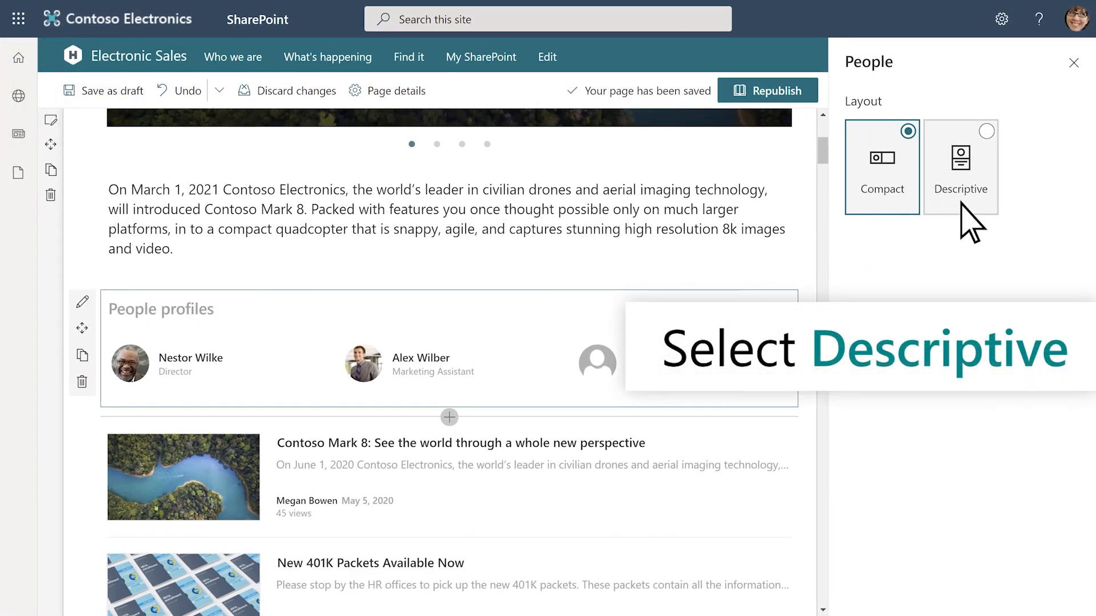
{"action": "left_click", "coordinate": [959, 165]}
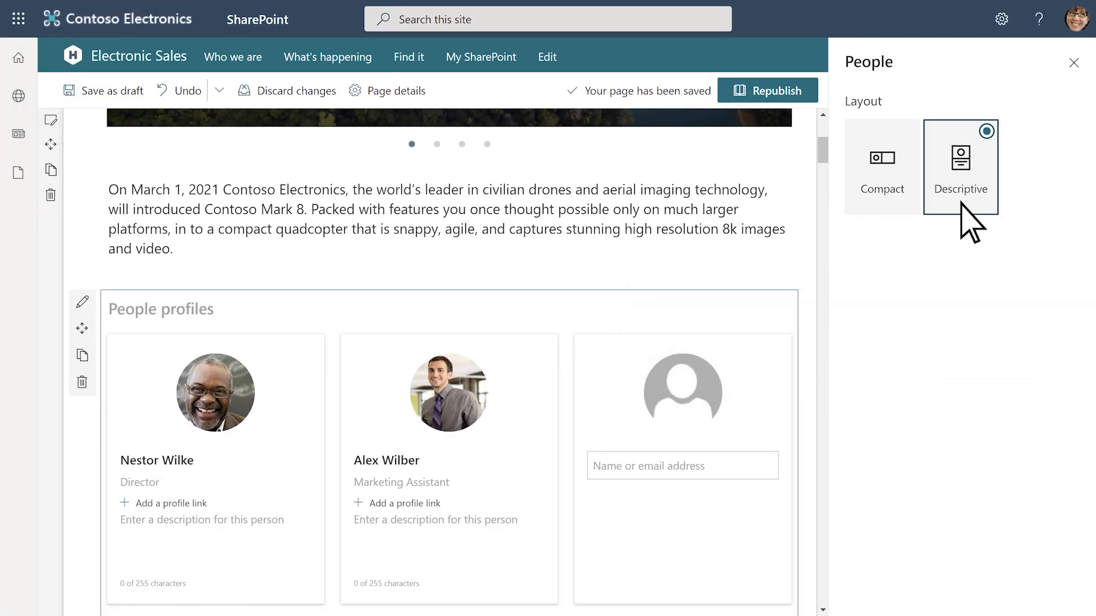
{"action": "left_click", "coordinate": [767, 90]}
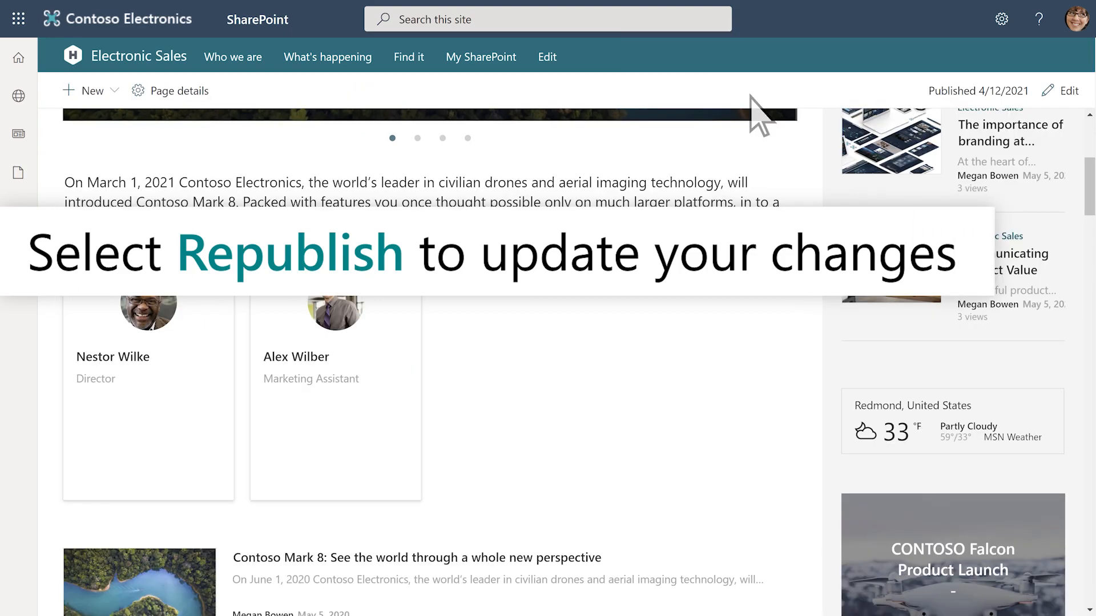